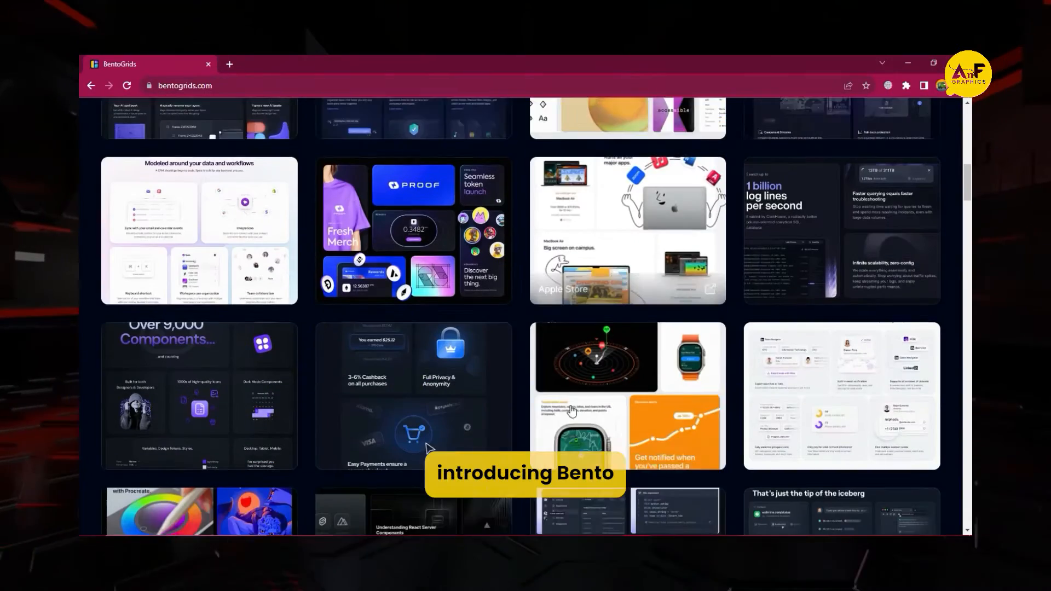
- Scroll through the Diagram site's Magician and Automator bento-style feature card sections
{"action": "scroll", "scroll_direction": "down", "scroll_amount": 3}
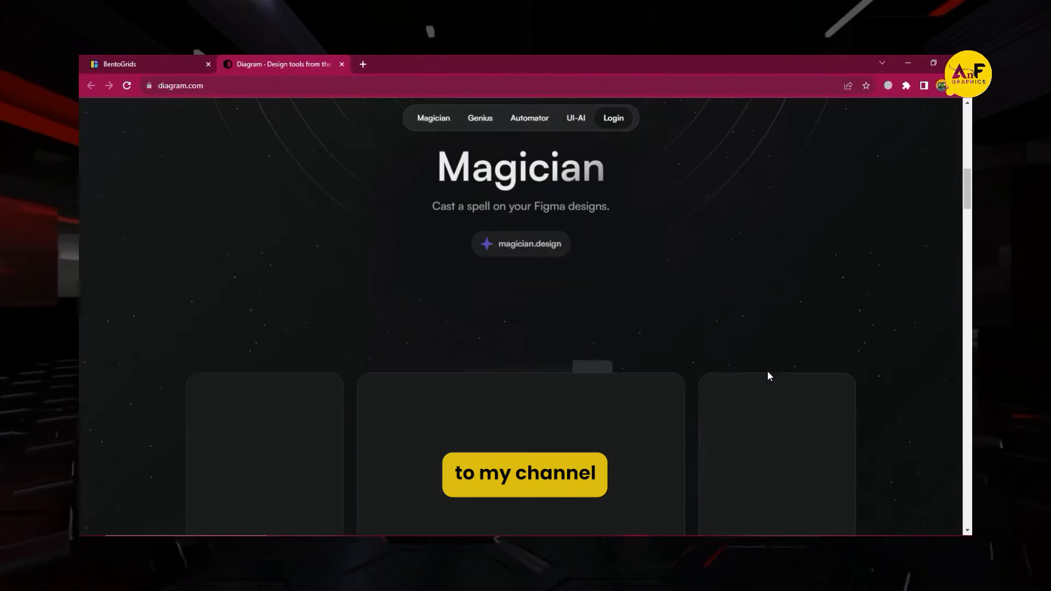
{"action": "scroll", "scroll_direction": "down", "scroll_amount": 3}
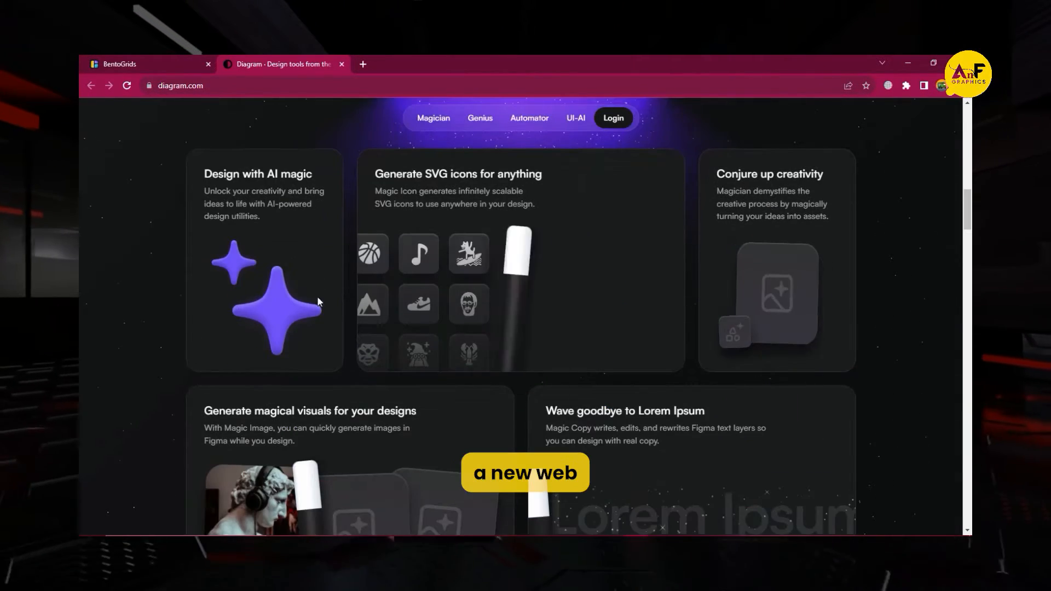
{"action": "scroll", "scroll_direction": "down", "scroll_amount": 3}
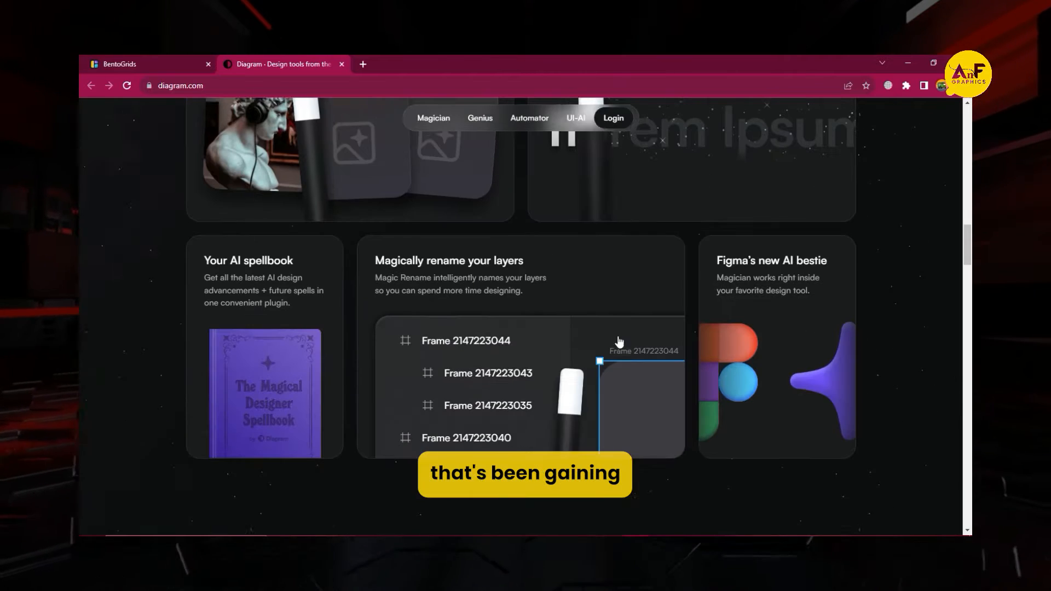
{"action": "scroll", "scroll_direction": "down", "scroll_amount": 3}
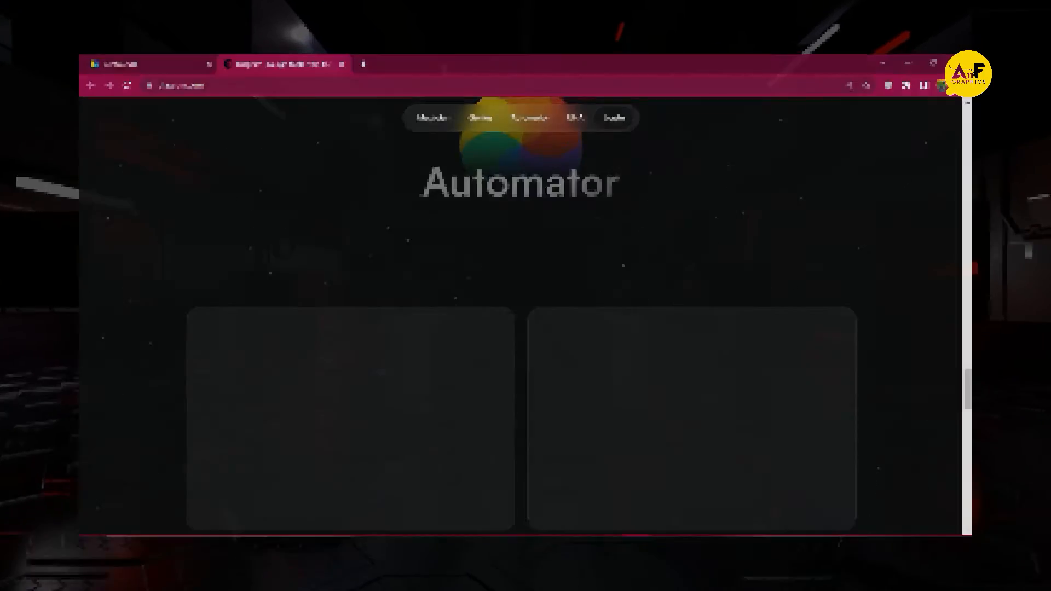
- Scroll through Google image results for 'bento box' showing compartmented lunchboxes
{"action": "left_click", "coordinate": [413, 63]}
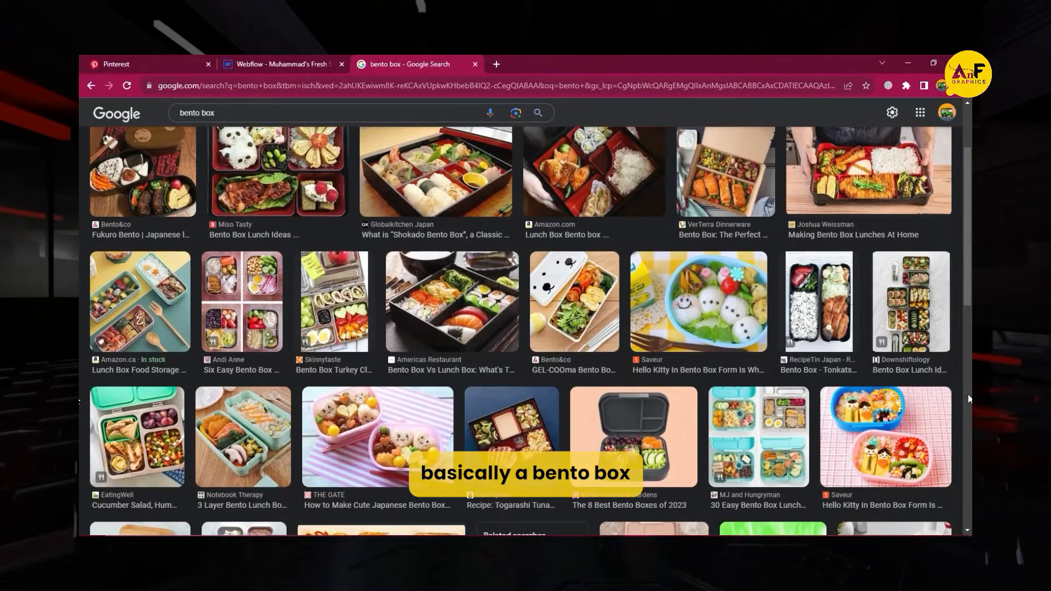
{"action": "scroll", "scroll_direction": "down", "scroll_amount": 3}
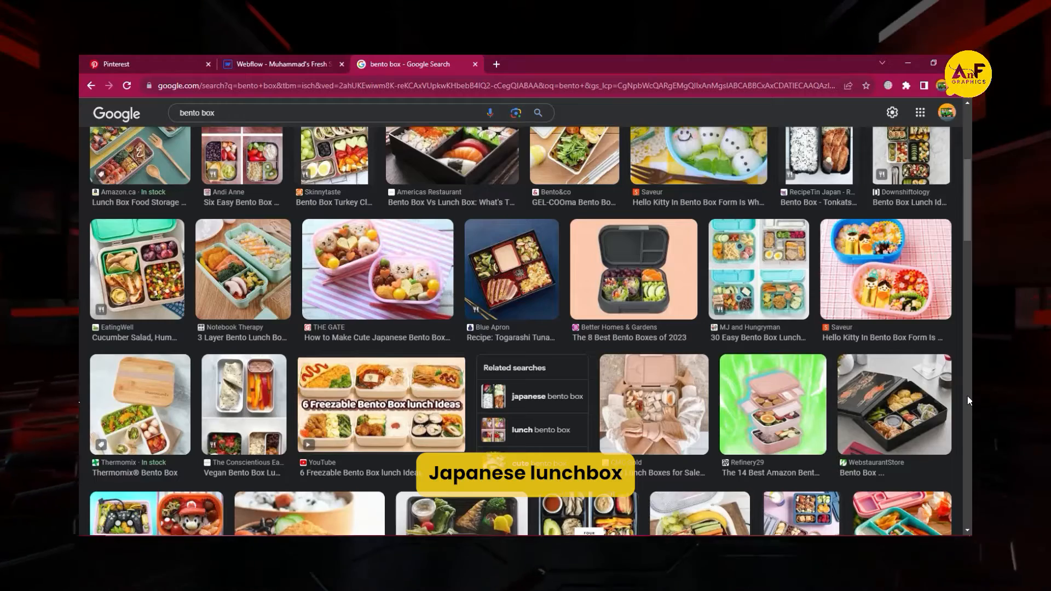
{"action": "scroll", "scroll_direction": "down", "scroll_amount": 3}
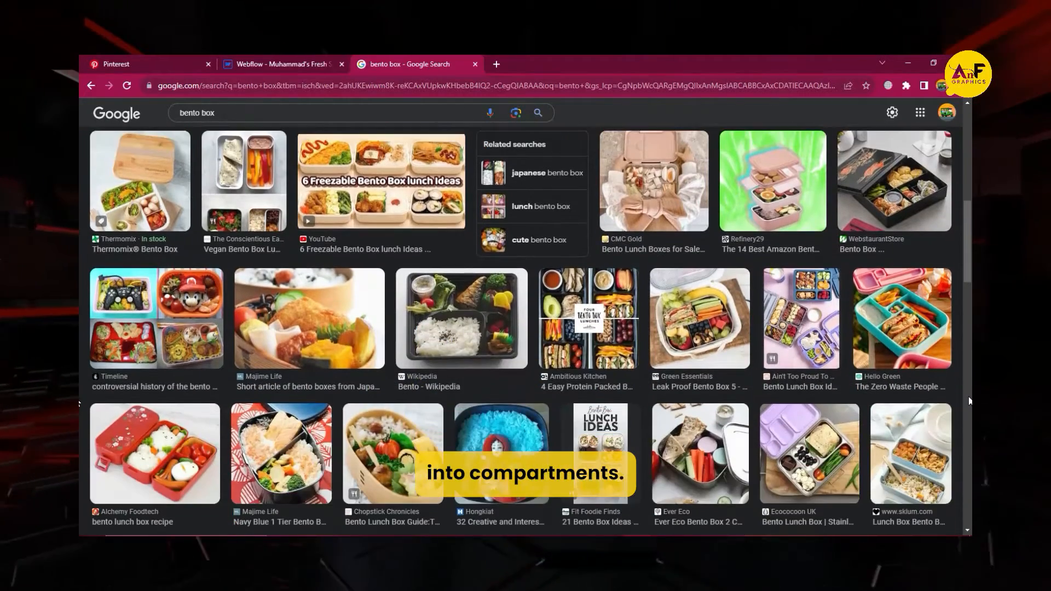
{"action": "scroll", "scroll_direction": "down", "scroll_amount": 3}
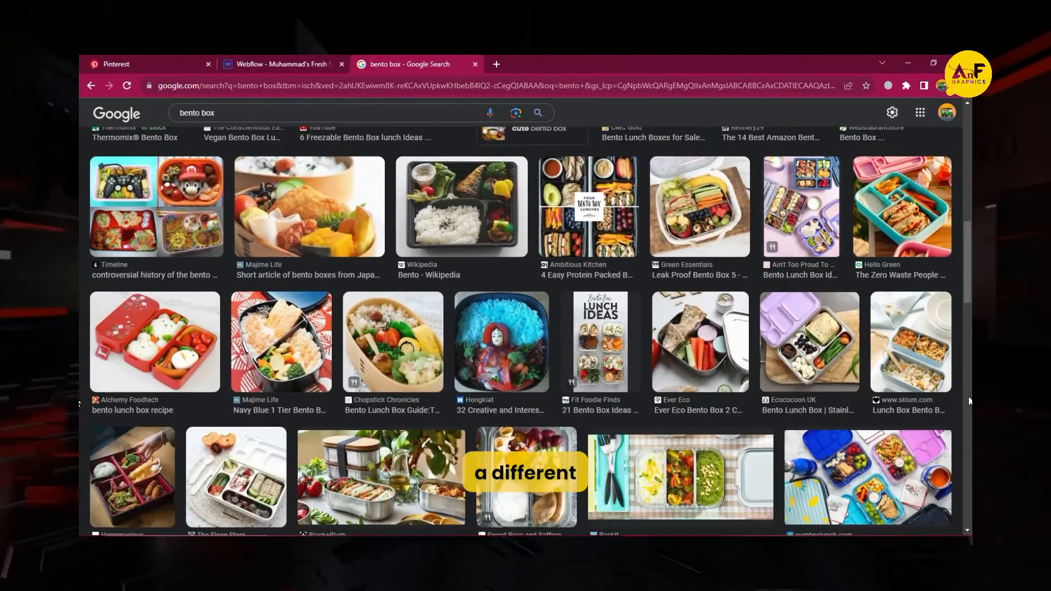
{"action": "scroll", "scroll_direction": "down", "scroll_amount": 3}
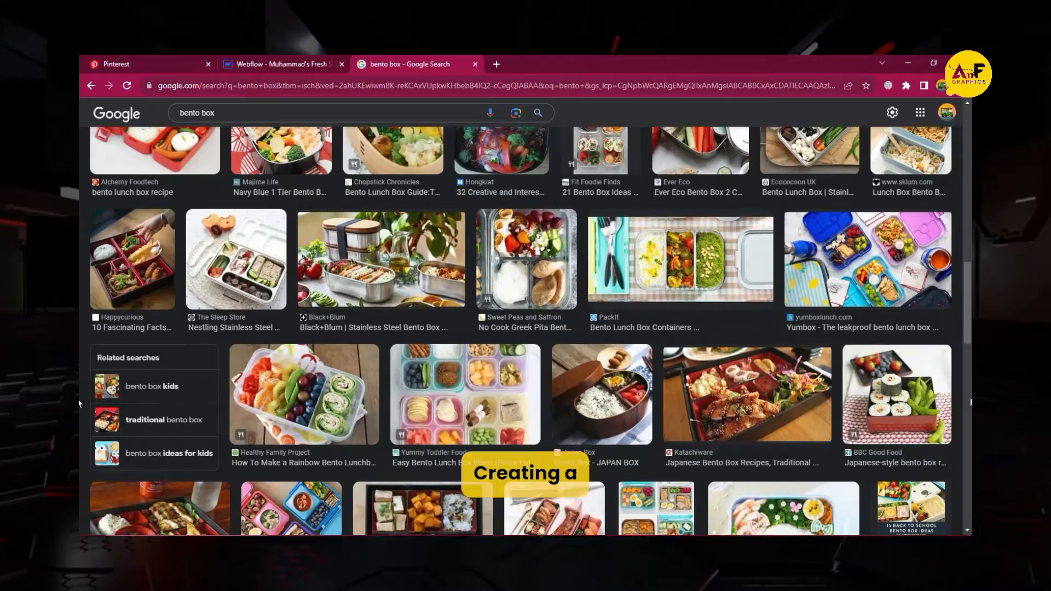
{"action": "scroll", "scroll_direction": "down", "scroll_amount": 3}
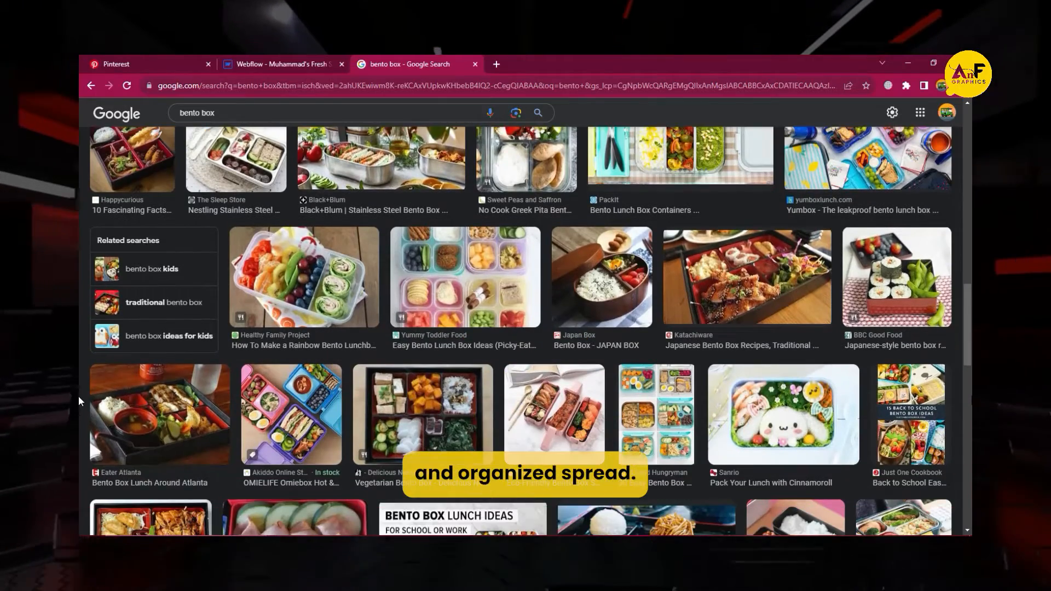
{"action": "scroll", "scroll_direction": "down", "scroll_amount": 3}
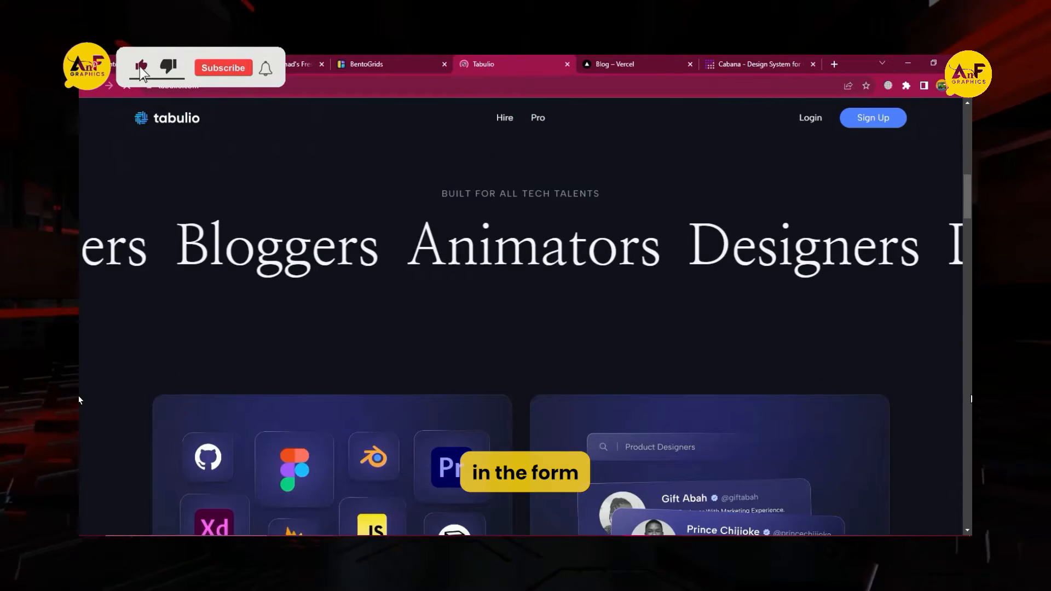
- Scroll through the bento-style card sections on the Tabulio and Procreate pages
{"action": "left_click", "coordinate": [222, 68]}
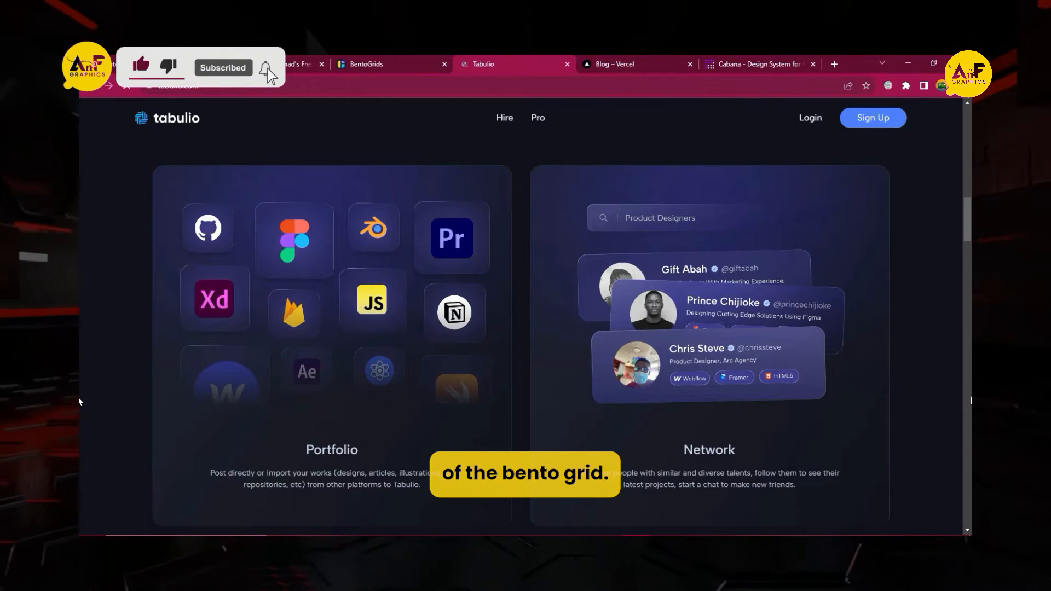
{"action": "scroll", "scroll_direction": "down", "scroll_amount": 3}
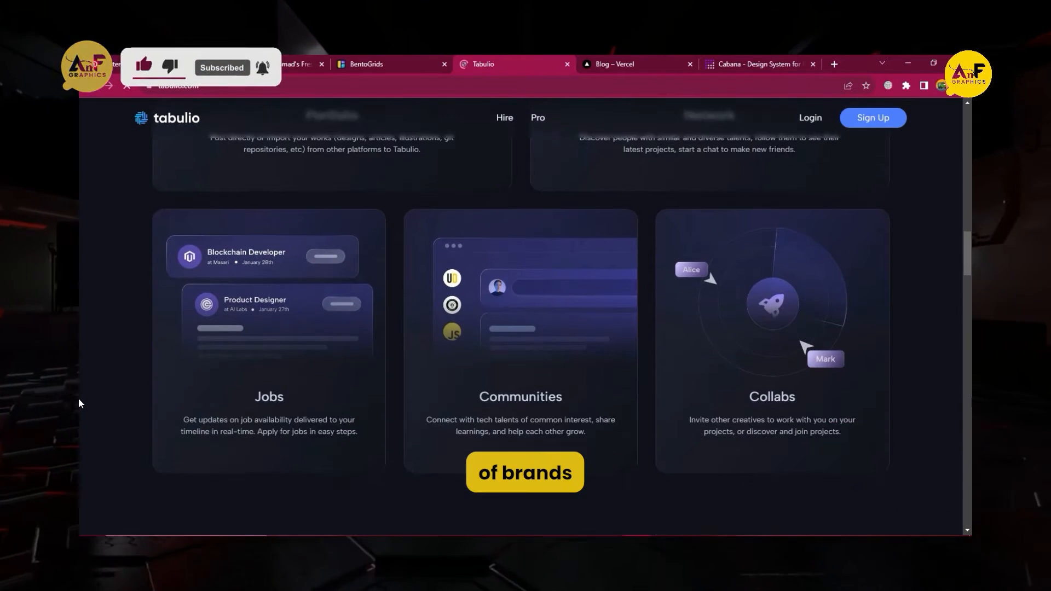
{"action": "scroll", "scroll_direction": "down", "scroll_amount": 3}
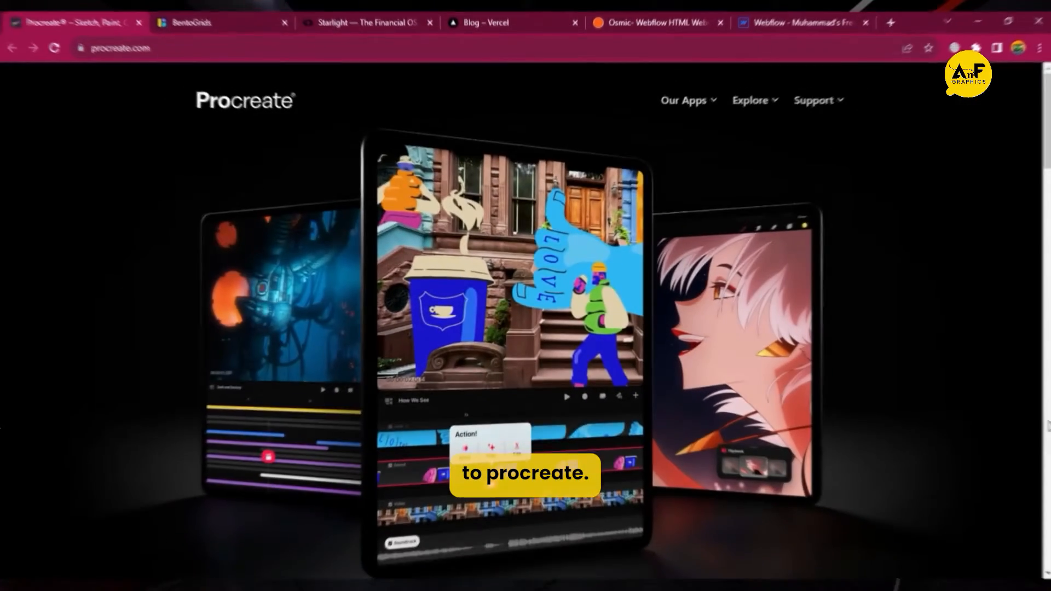
{"action": "scroll", "scroll_direction": "down", "scroll_amount": 3}
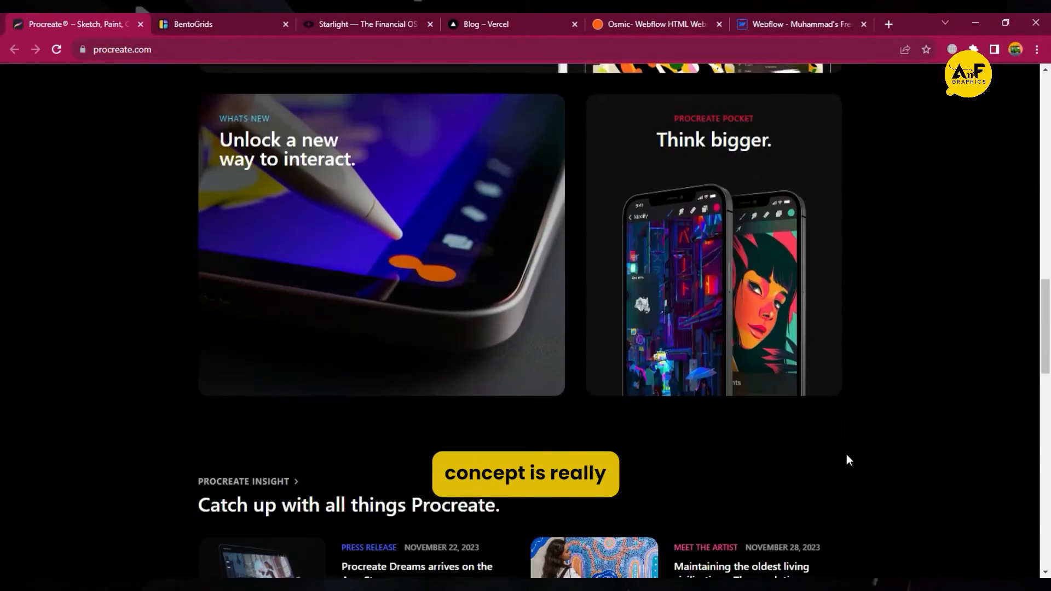
{"action": "scroll", "scroll_direction": "down", "scroll_amount": 3}
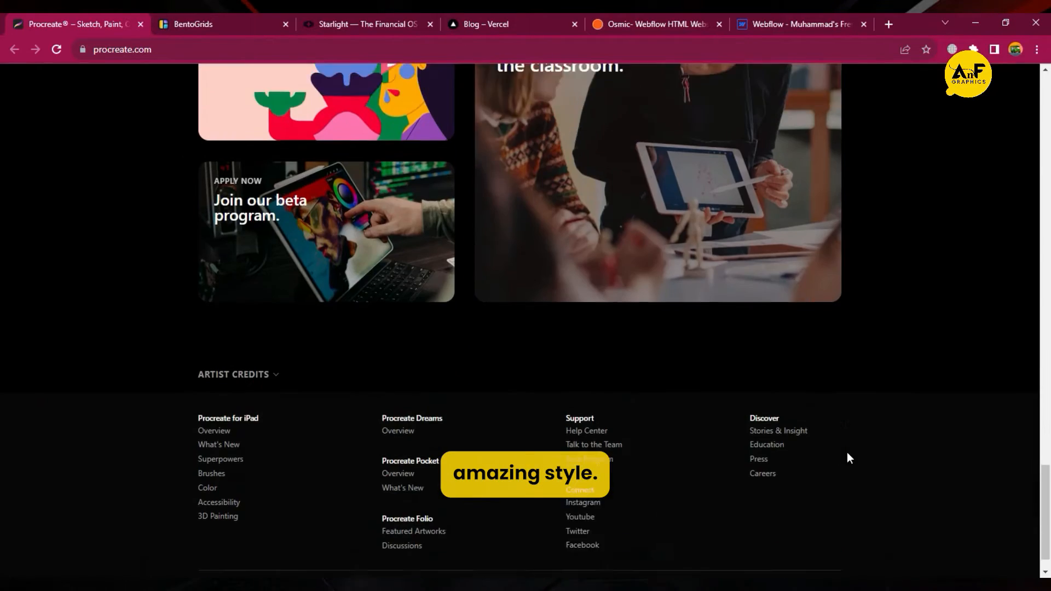
- Browse the Starlight site's feature grid, then move on to the Webflow project tab
{"action": "left_click", "coordinate": [365, 24]}
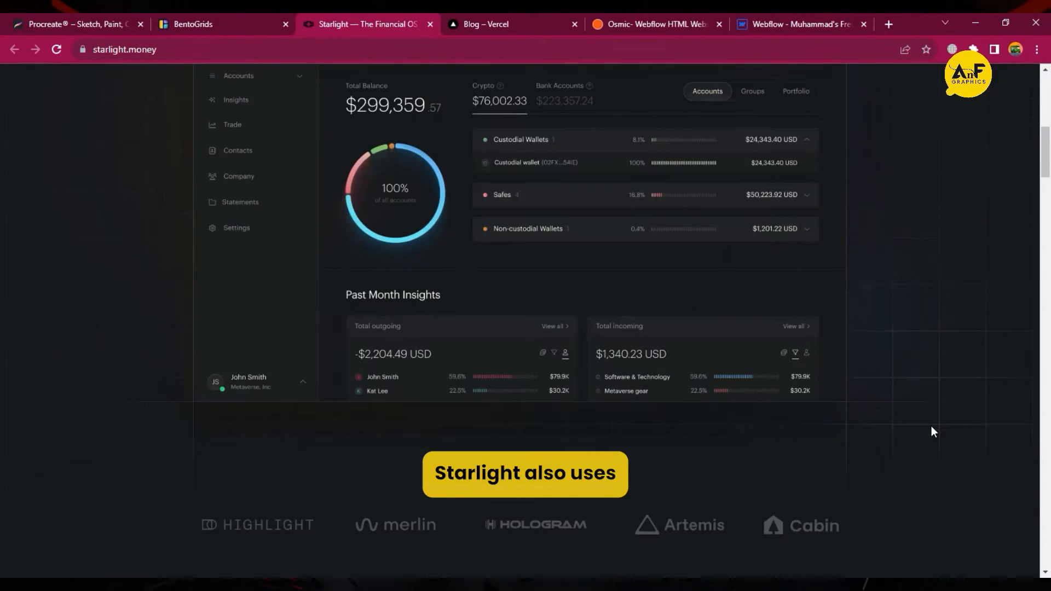
{"action": "scroll", "scroll_direction": "down", "scroll_amount": 3}
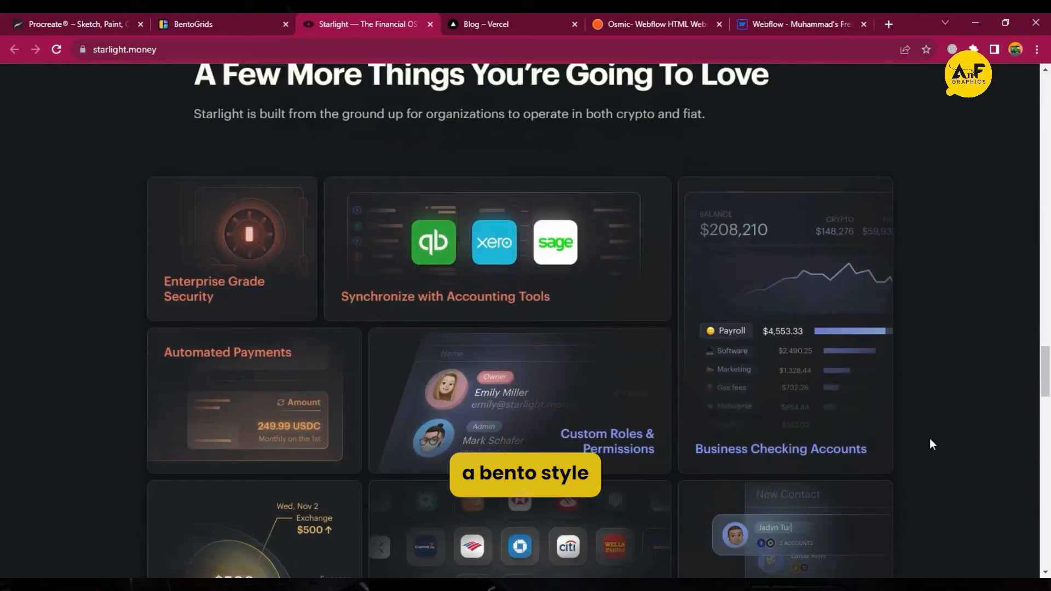
{"action": "left_click", "coordinate": [486, 24]}
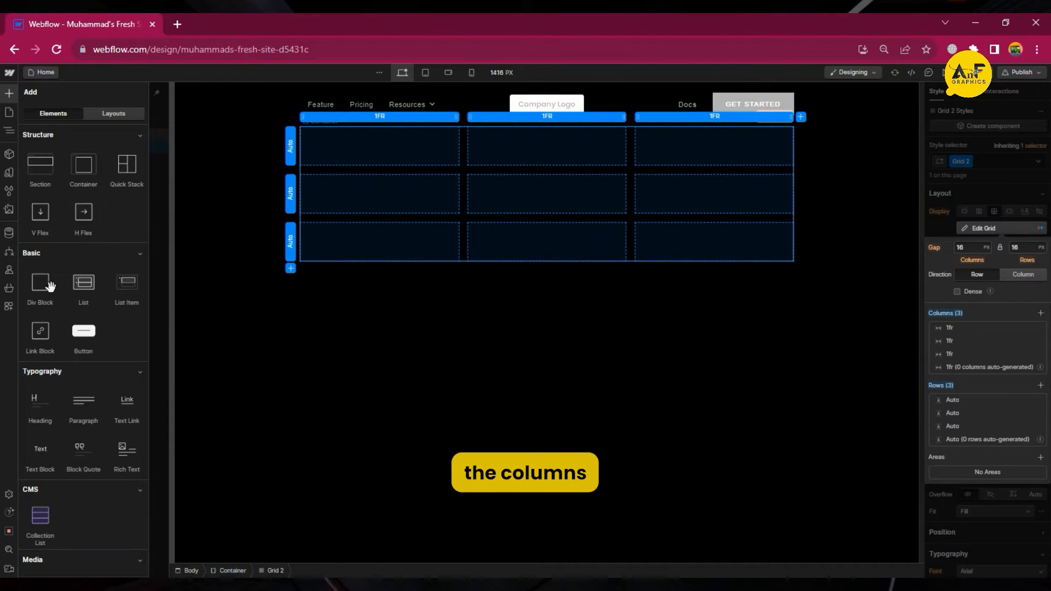
- Add a Div Block into the 3×3 grid as its first card
{"action": "left_click", "coordinate": [378, 146]}
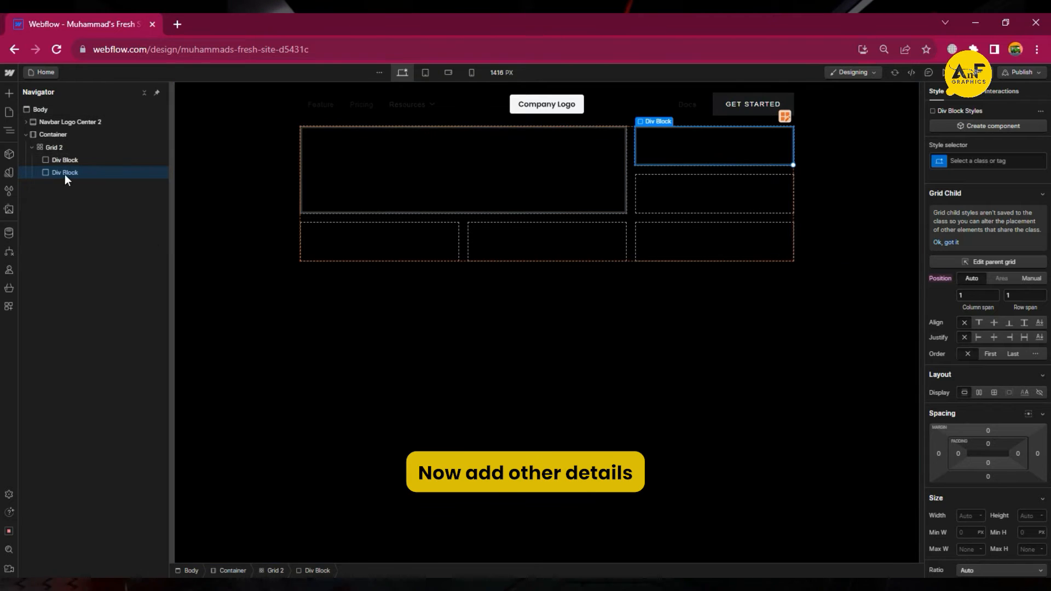
- Select the grid's card and give its rounded border a purple box-shadow glow
{"action": "left_click", "coordinate": [53, 147]}
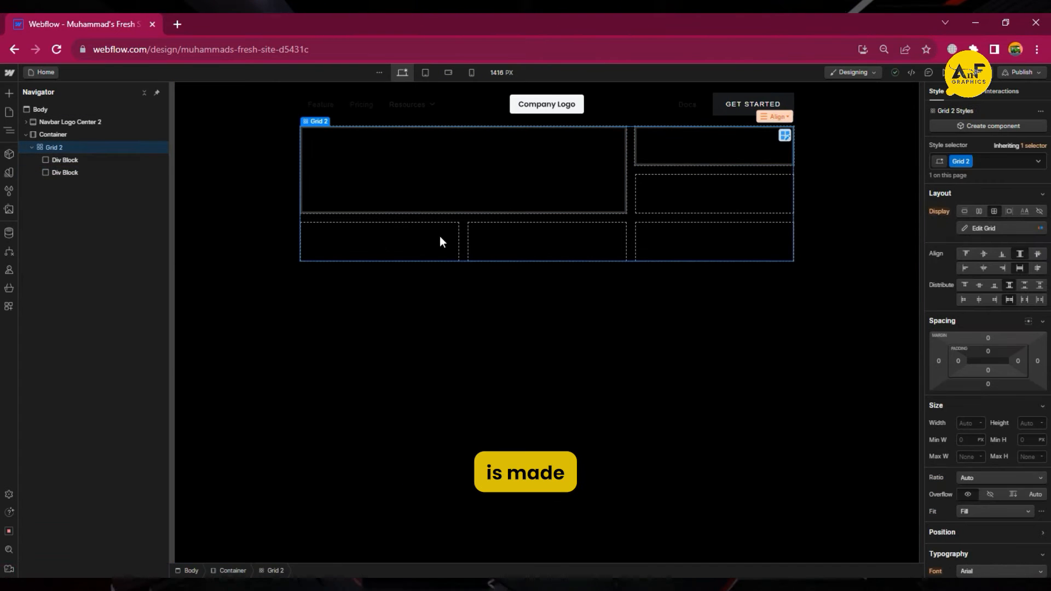
{"action": "left_click", "coordinate": [64, 171]}
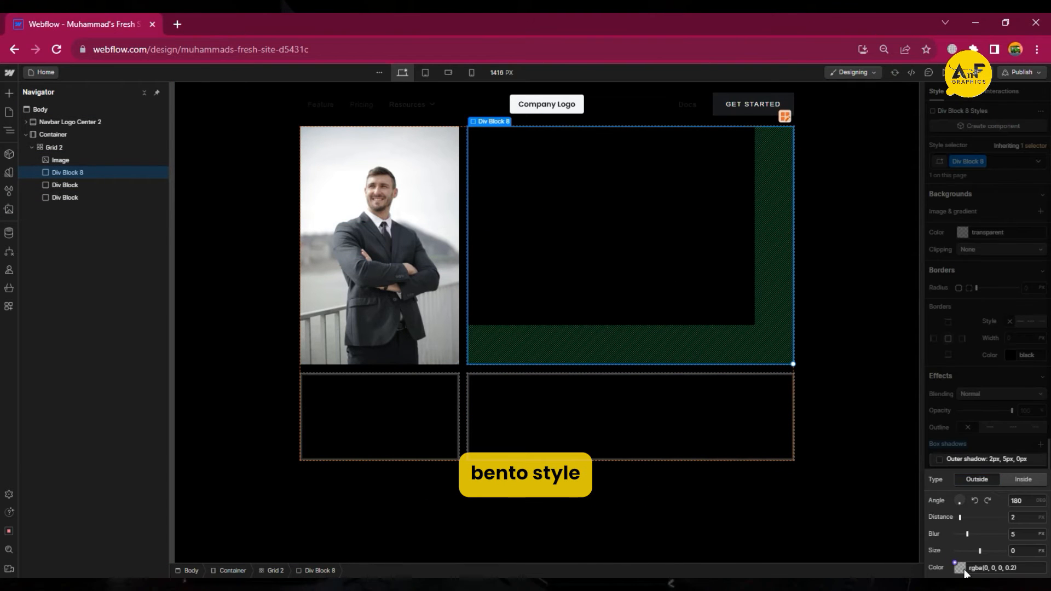
{"action": "left_click", "coordinate": [959, 568]}
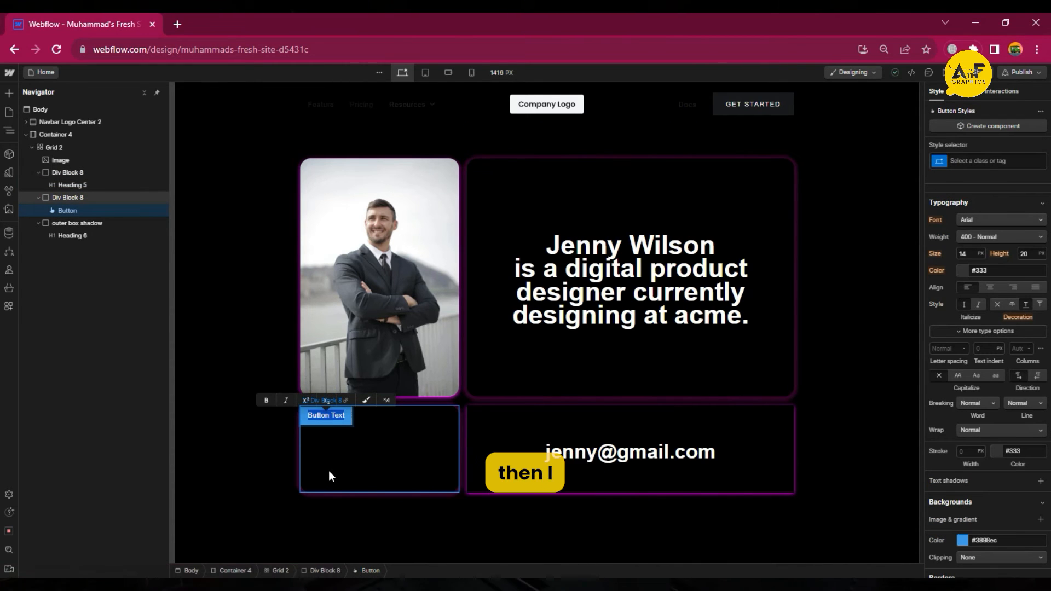
- Rename the grid's button label to 'Hire Now'
{"action": "type", "text": "Hire Now"}
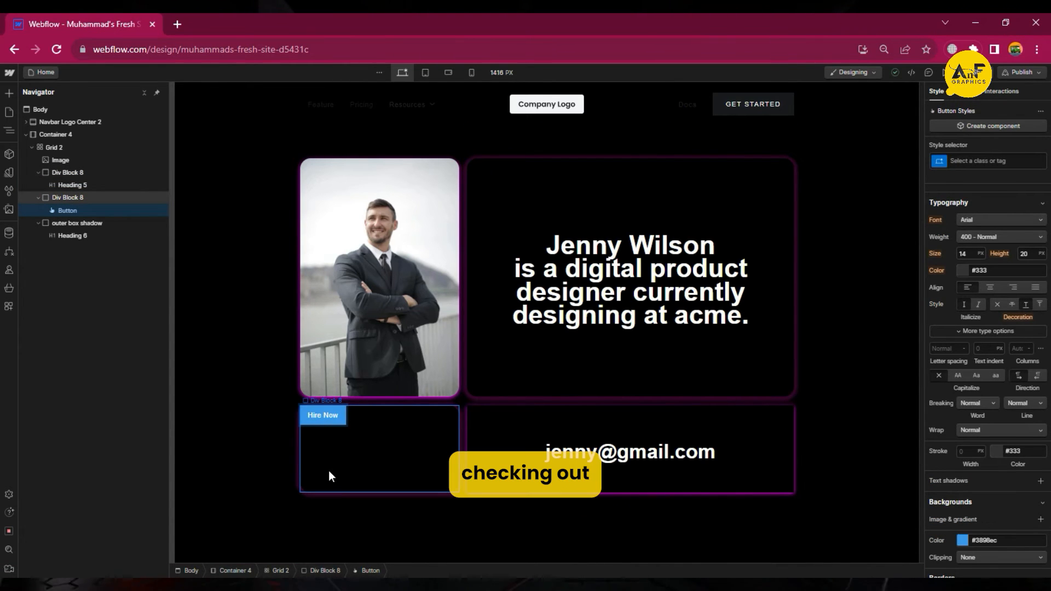